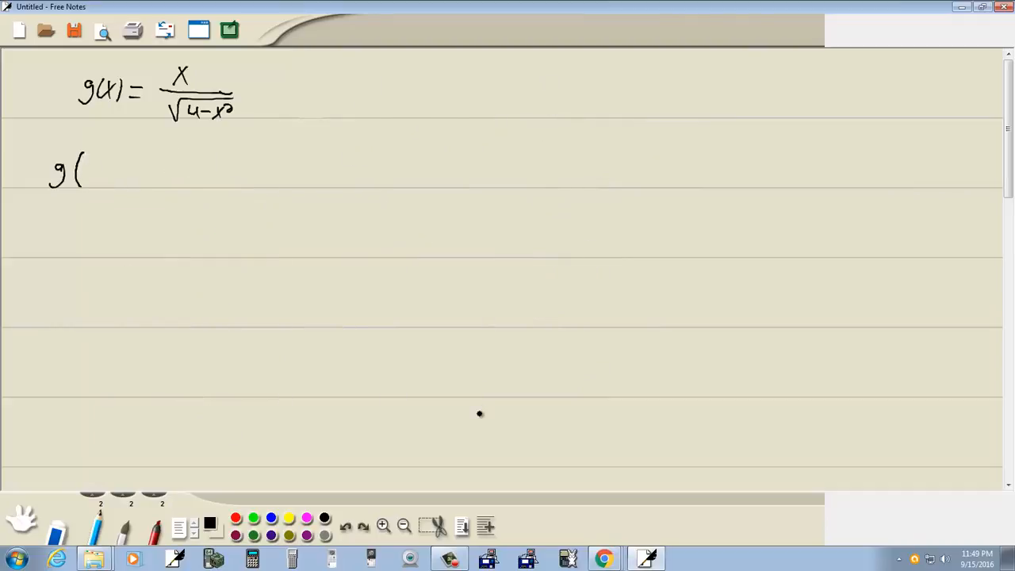
Start a blank page and sketch a D heading above three circles of increasing size.
click(603, 559)
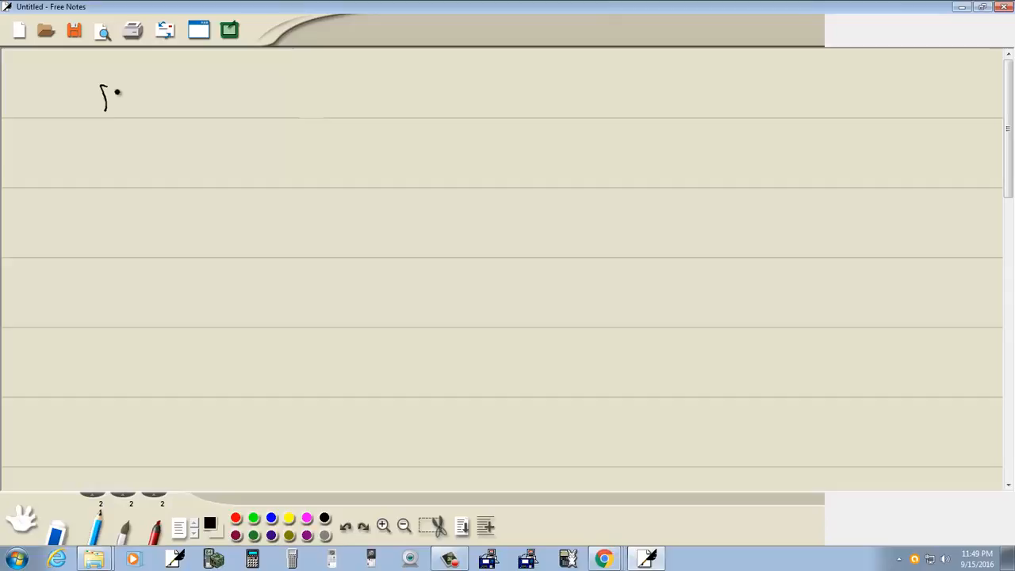
drag(139, 165, 129, 178)
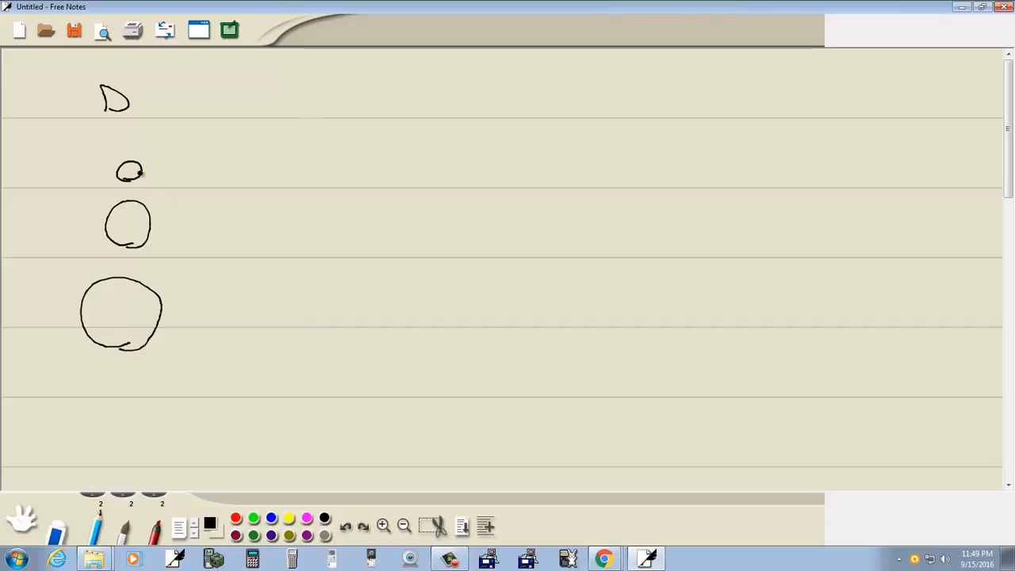
click(376, 117)
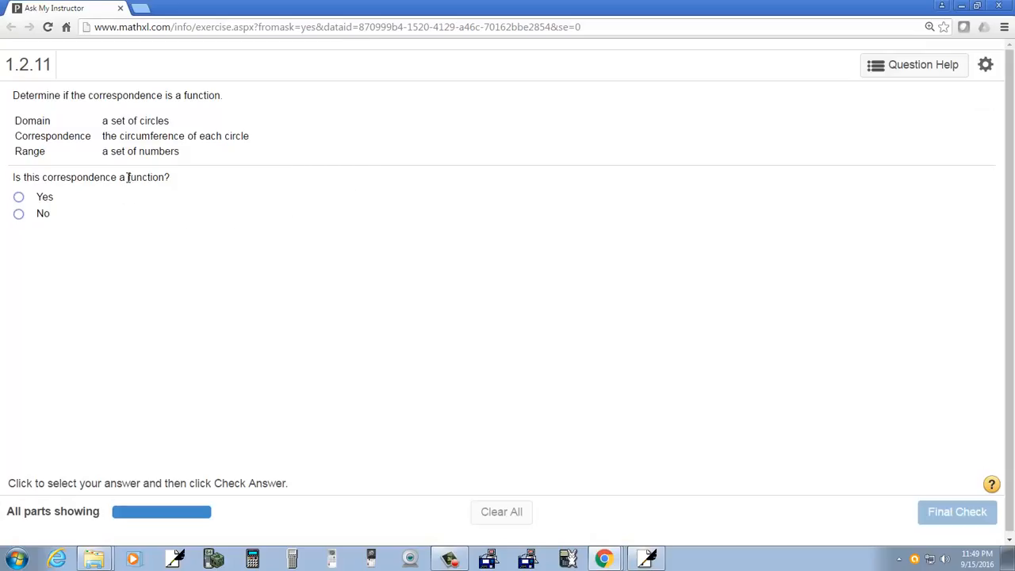
mouse_move(137, 166)
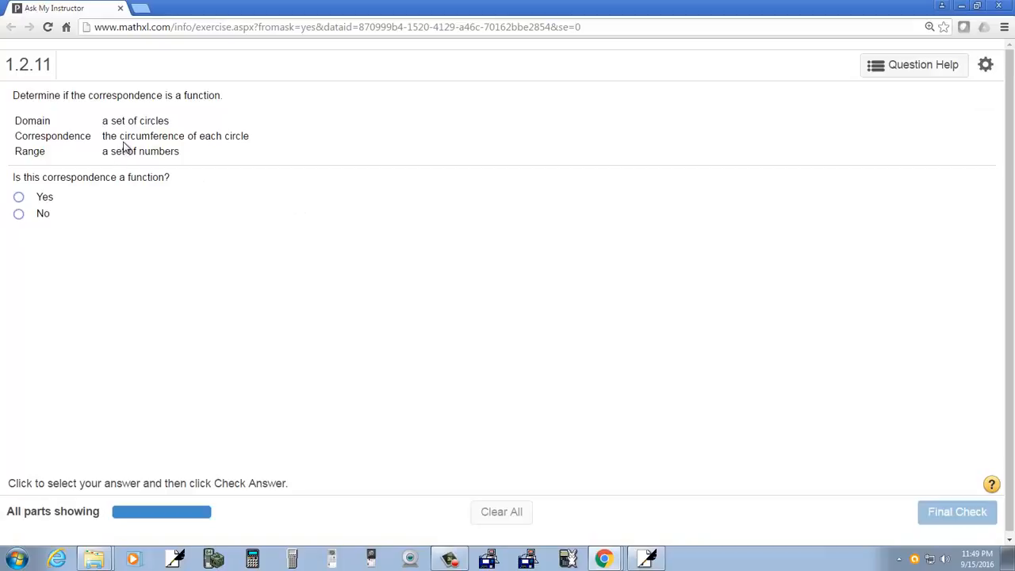
mouse_move(191, 137)
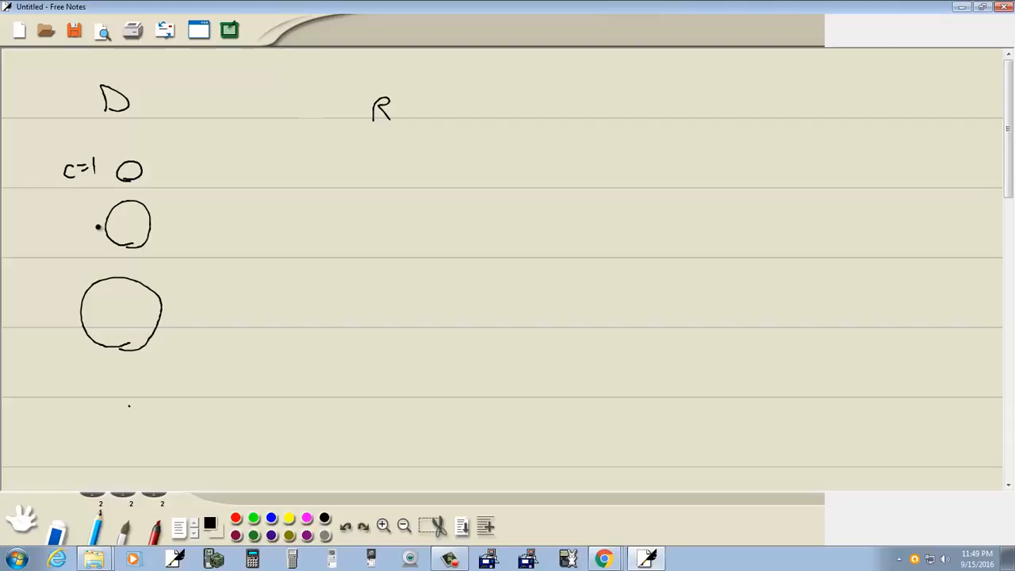
Label the circles c=3 and write the range values 1, 3, 6 under R.
text(c=3)
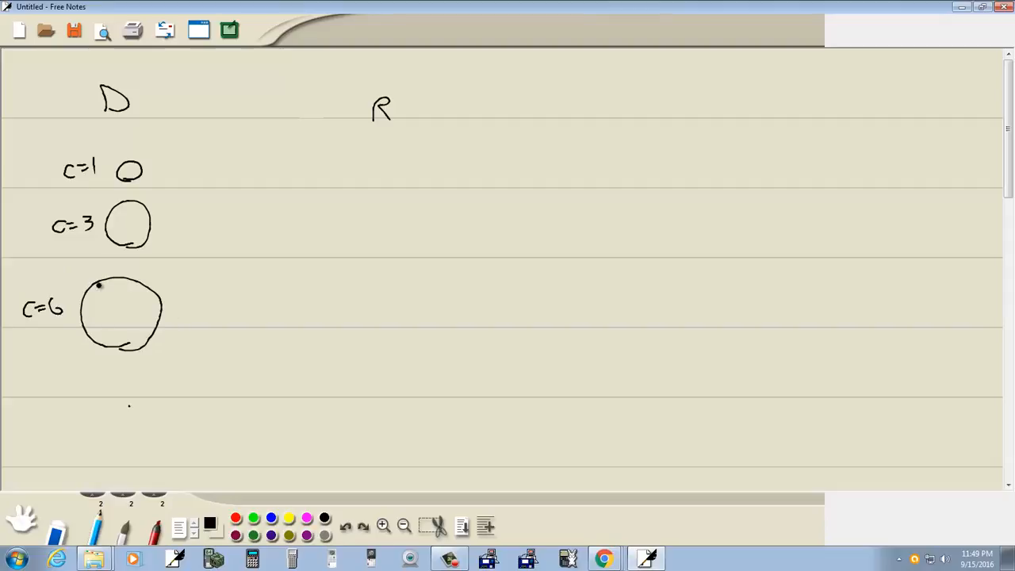
drag(386, 150, 391, 181)
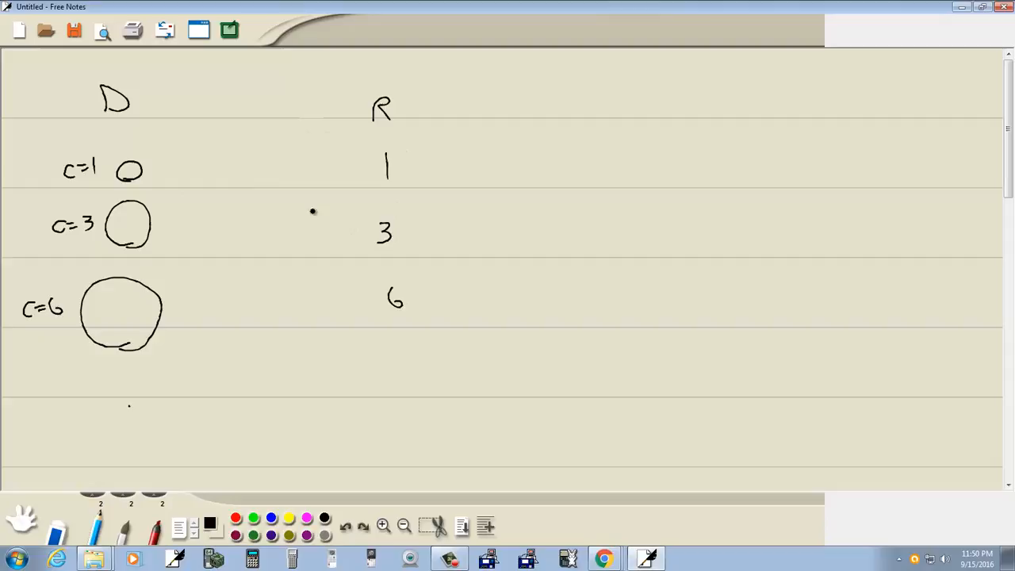
Draw arrows linking the c=1, c=3 and c=6 circles to 1, 3 and 6.
drag(146, 171, 359, 161)
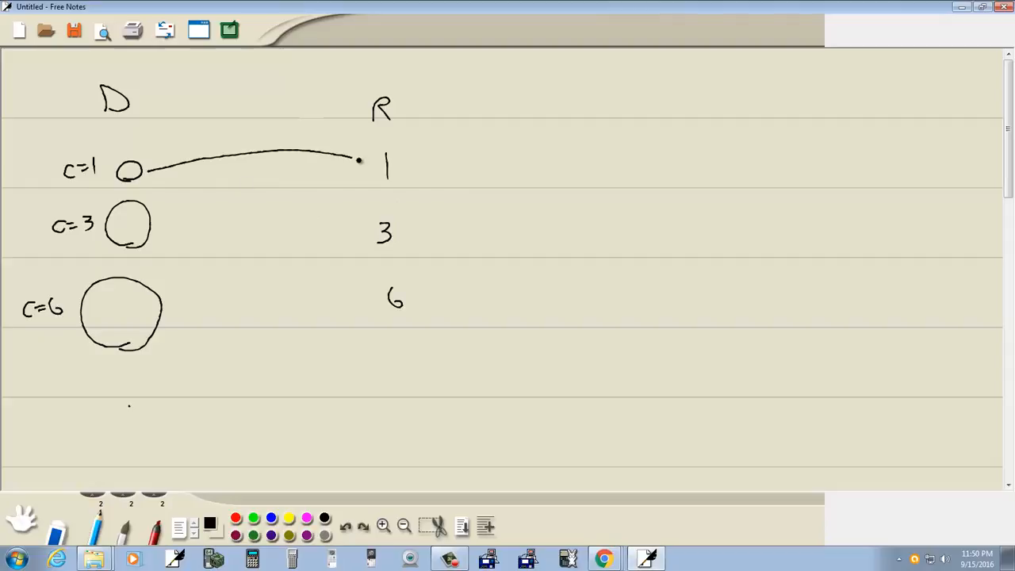
drag(333, 163, 369, 166)
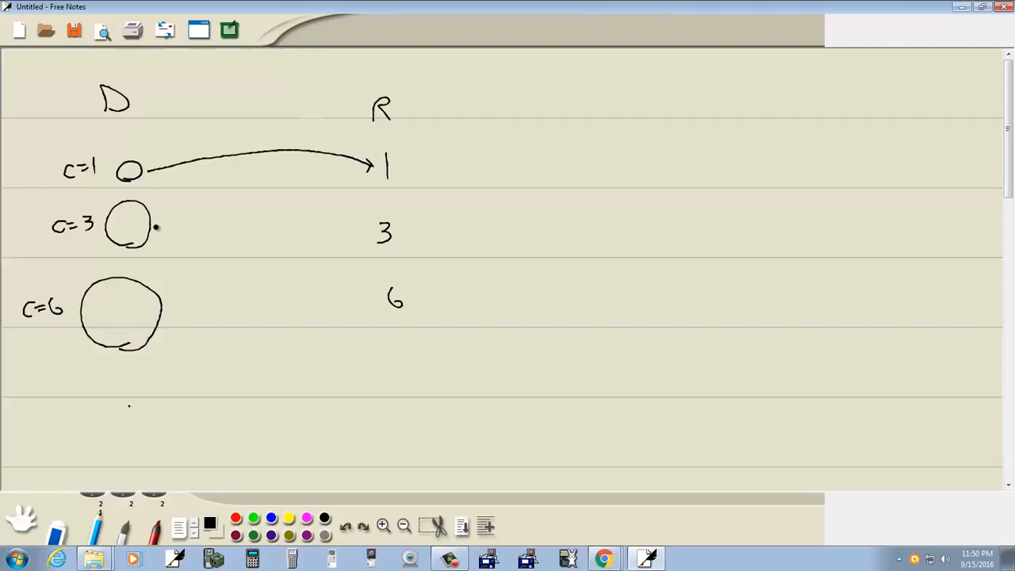
drag(155, 225, 365, 225)
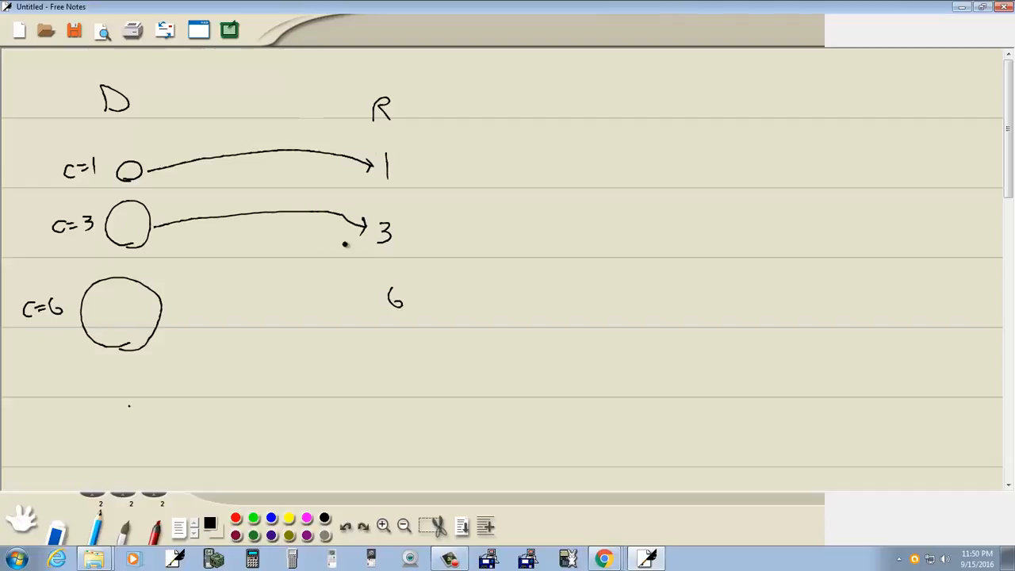
drag(173, 311, 375, 279)
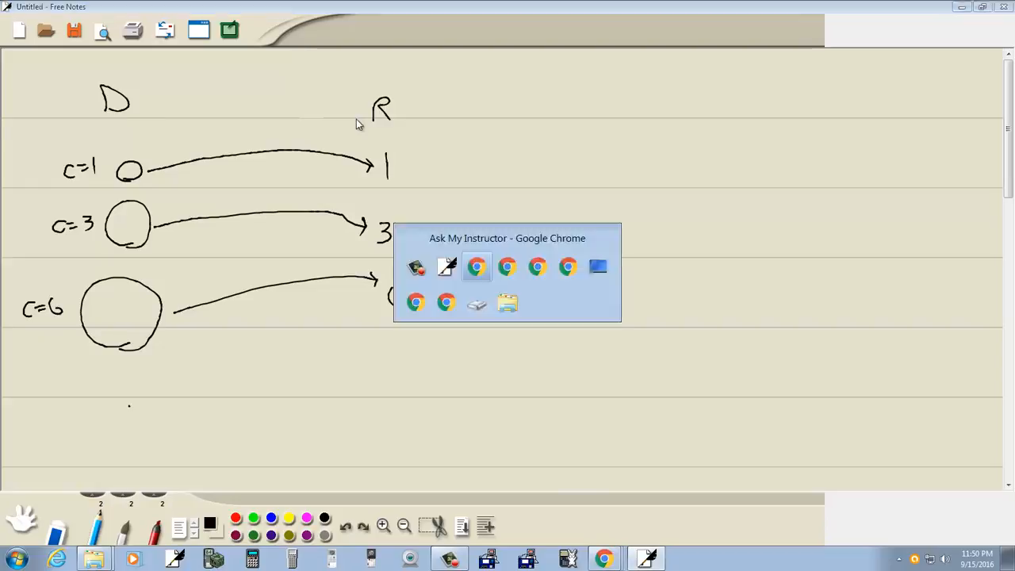
In MathXL, select Yes, run Final Check, and dismiss the Fantastic popup.
click(477, 267)
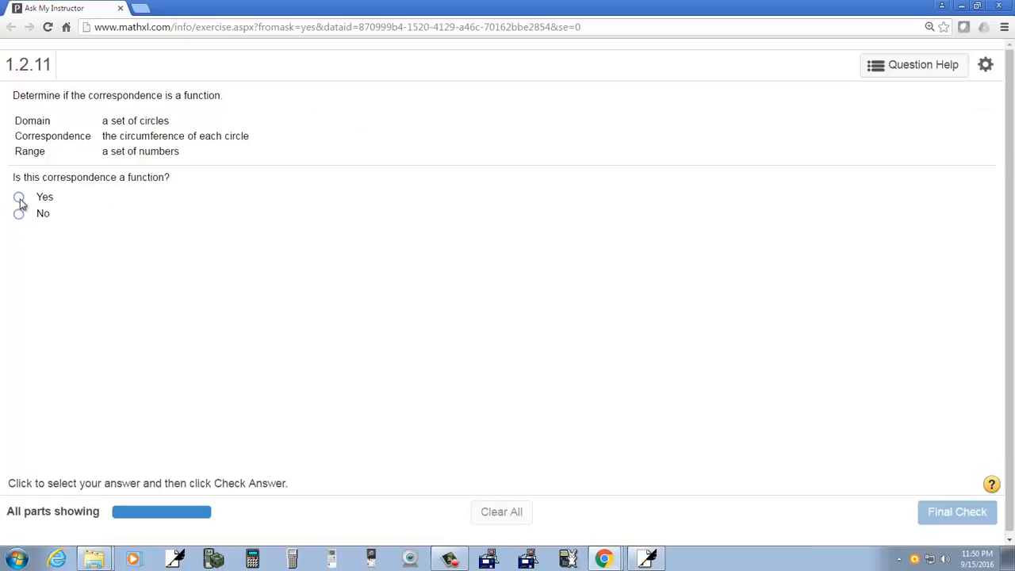
click(19, 196)
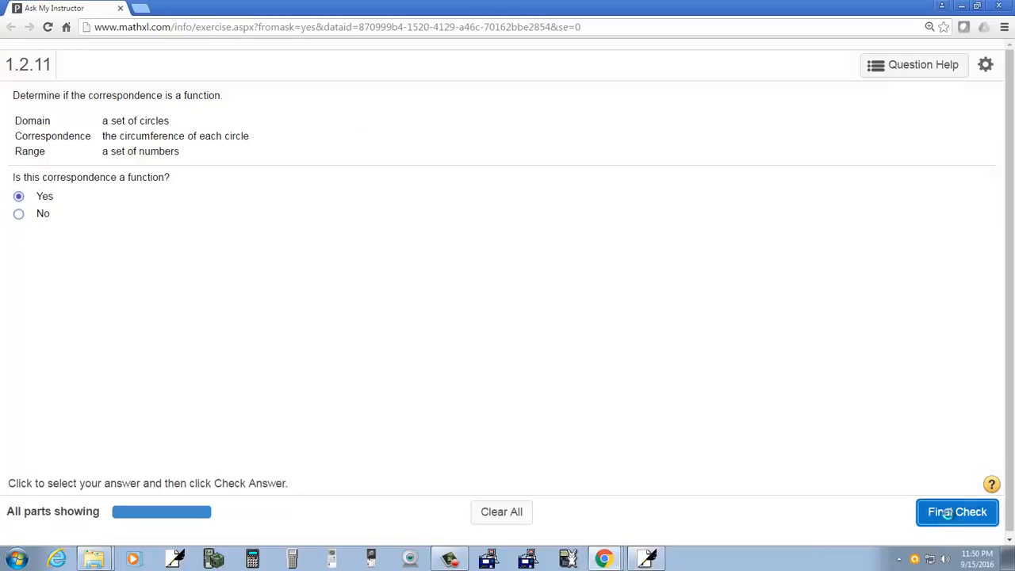
click(957, 512)
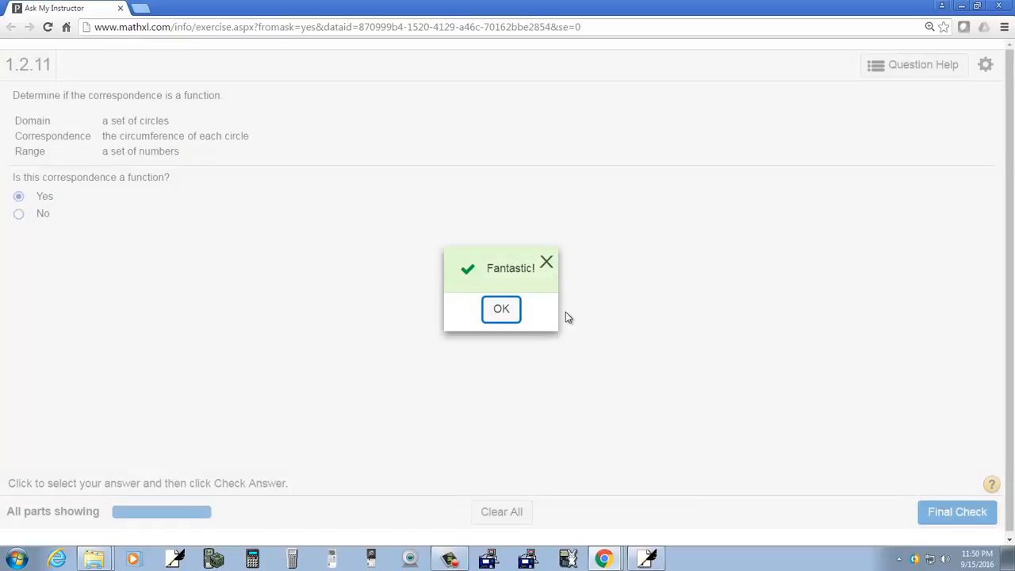
click(500, 308)
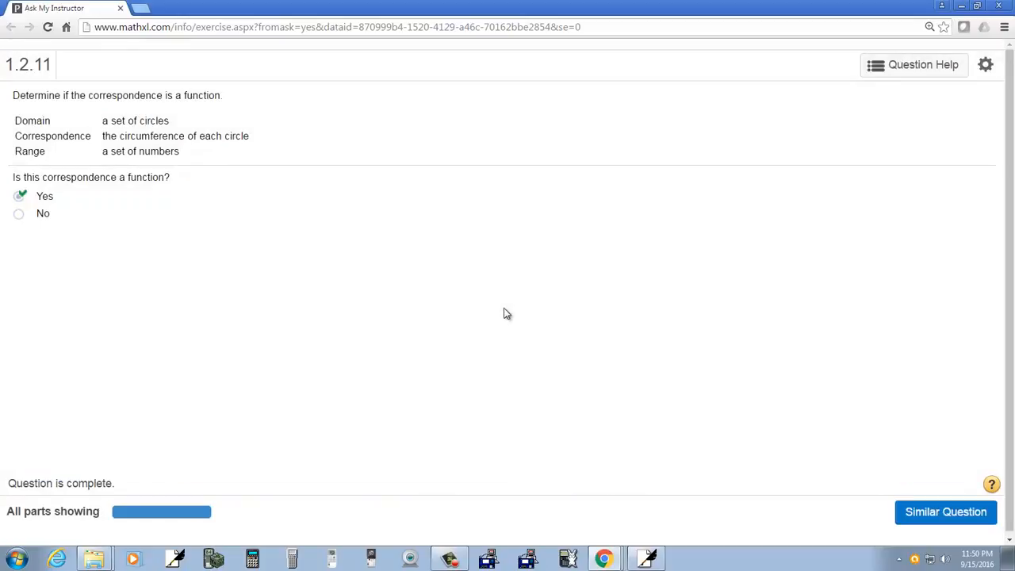